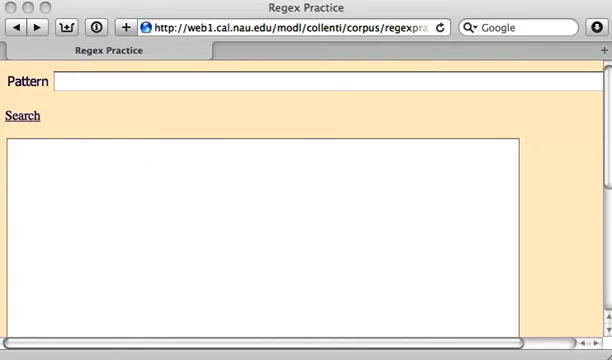
- Enter the pattern de(?![aeiou])\w+ — 'de' not followed by a vowel, then word characters
text(de)
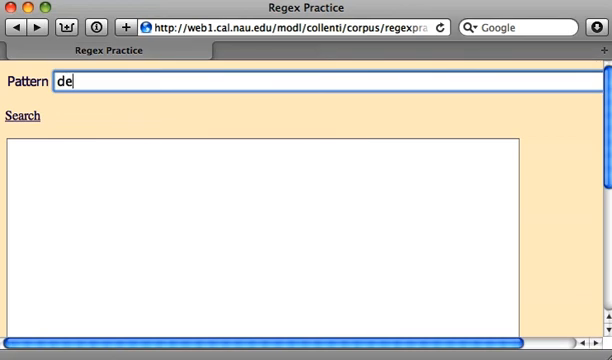
text(()
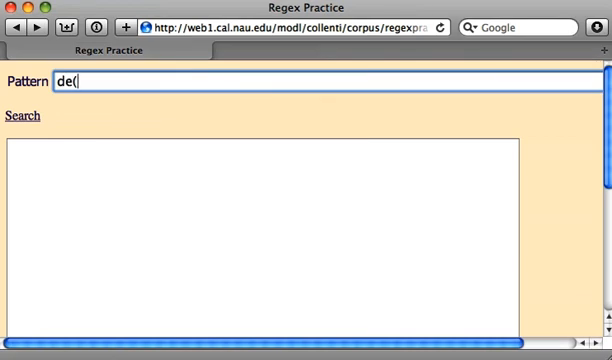
text())
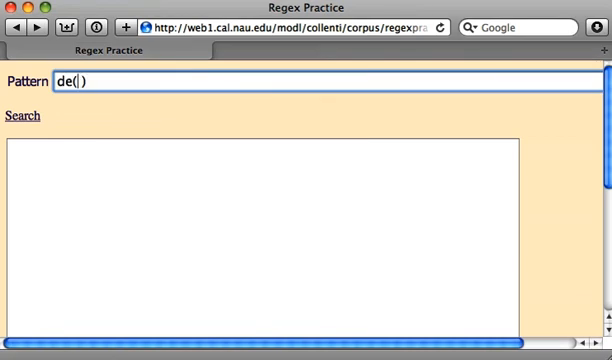
text(?)
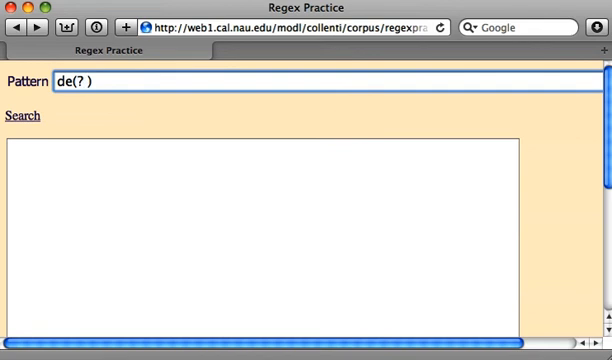
text(!)
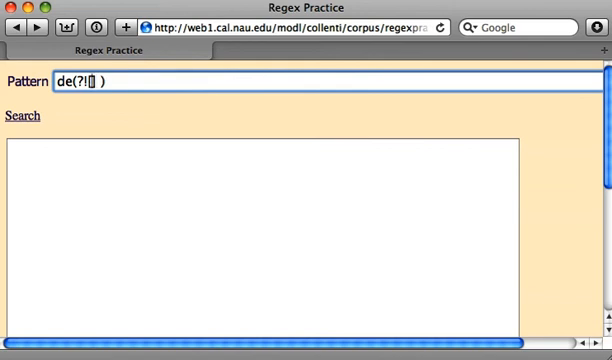
text(aeio)
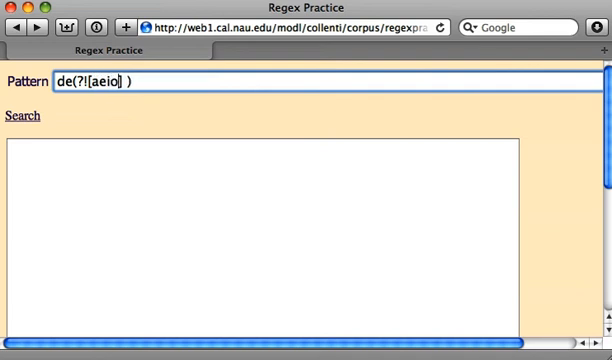
text(u)
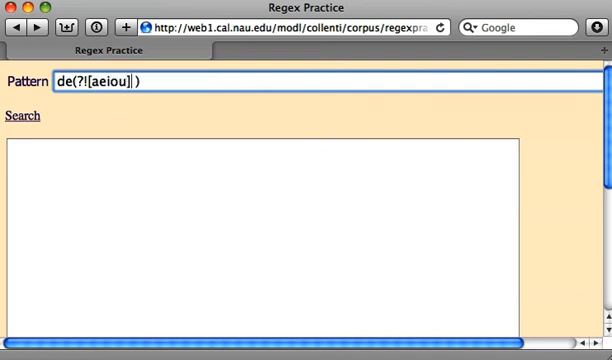
key(backspace)
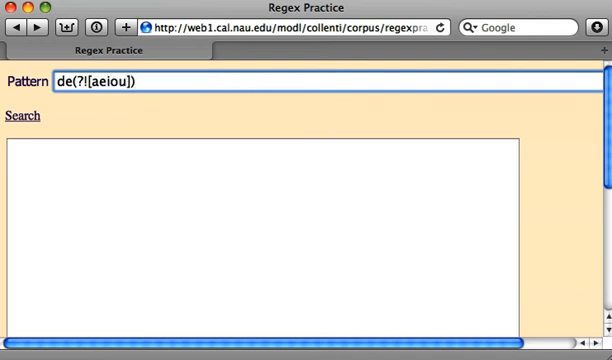
text(\w)
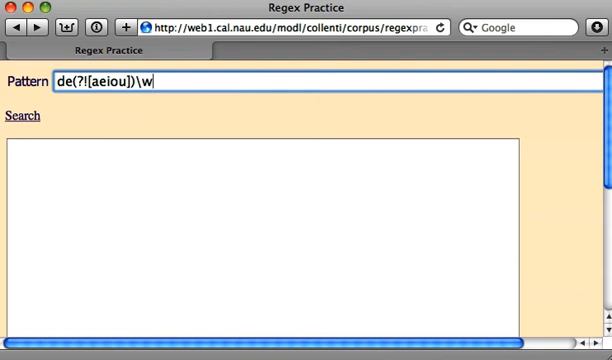
text(+)
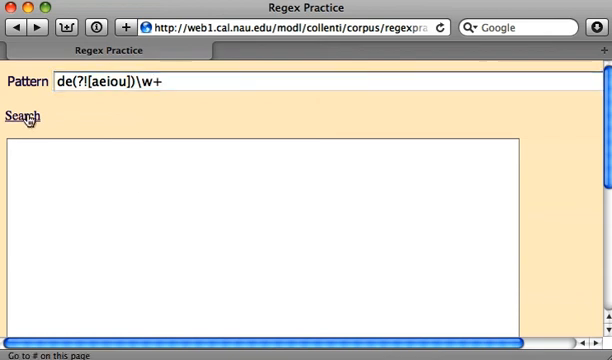
- Run the search several times to list matches like del, decir, desde, después with counts
click(24, 118)
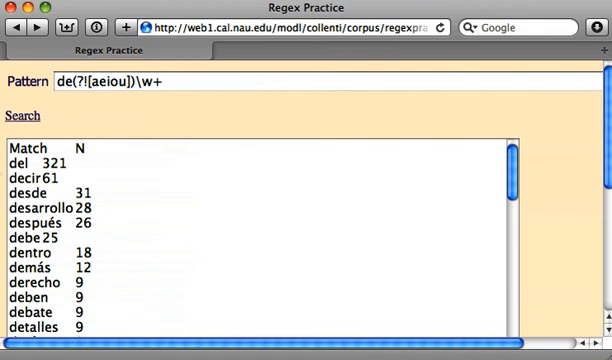
mouse_move(30, 116)
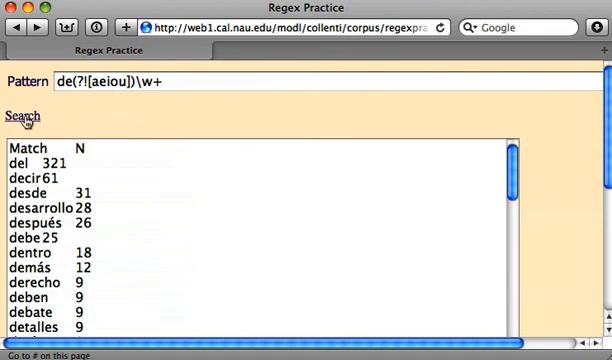
click(30, 120)
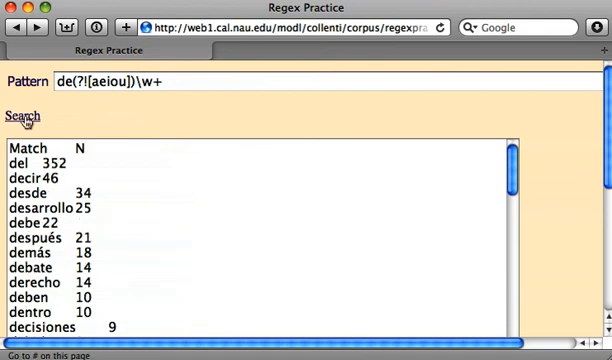
click(24, 118)
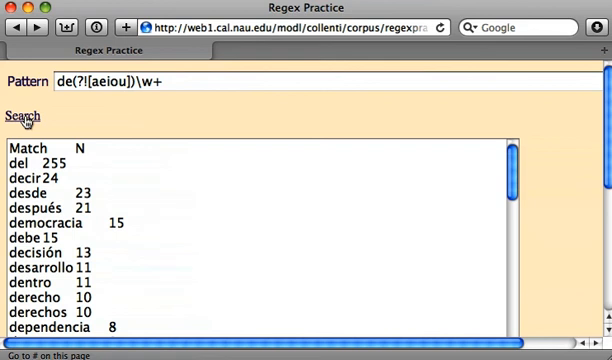
click(24, 116)
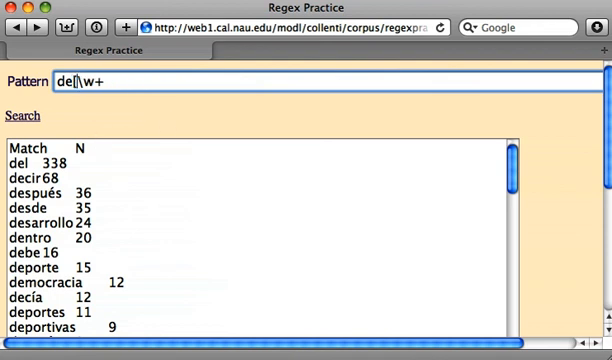
- Change the pattern to de[^aeiou ]\w+ and search, listing desde, decir, después without del
text(])
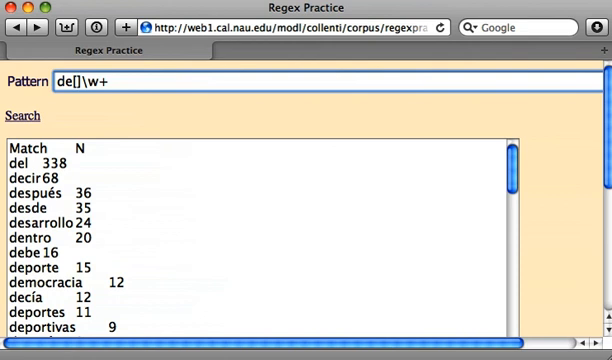
text(^ae)
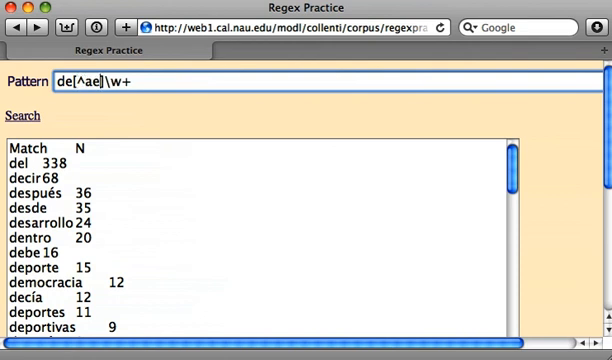
text(iou)
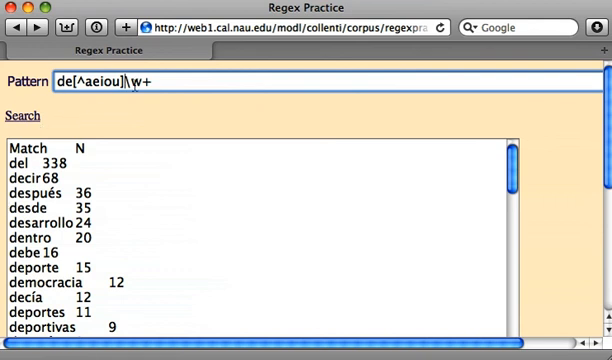
click(20, 116)
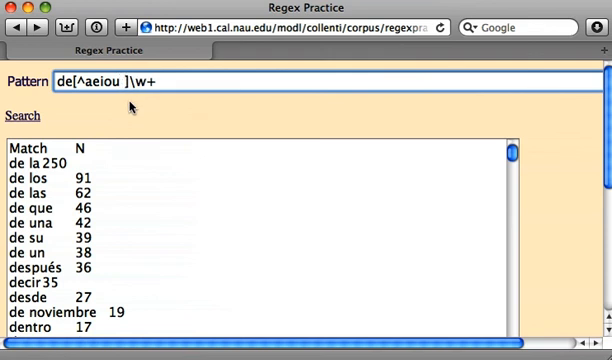
click(32, 114)
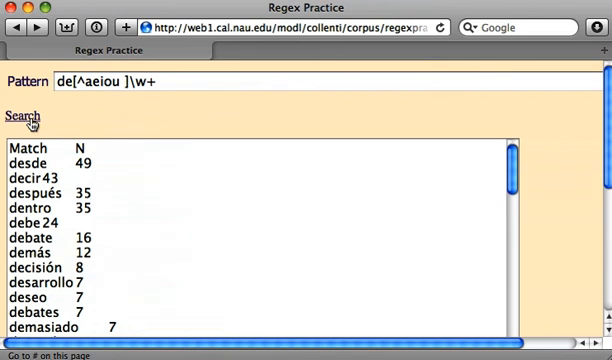
- Refresh the counts, then restore the lookahead pattern de(?![aeiou])\w+
click(28, 112)
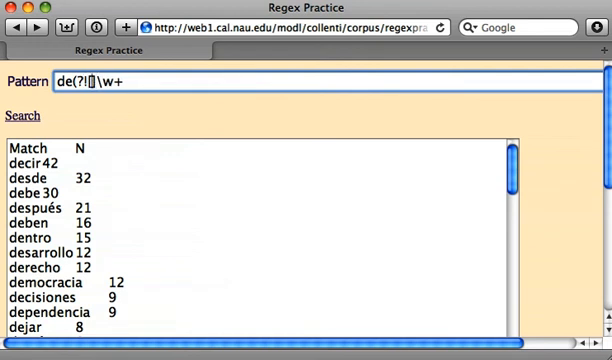
text(aeiou])
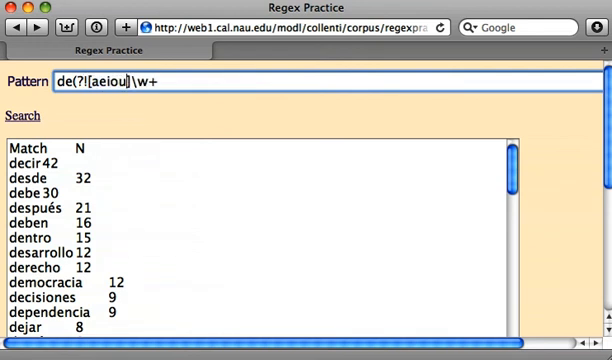